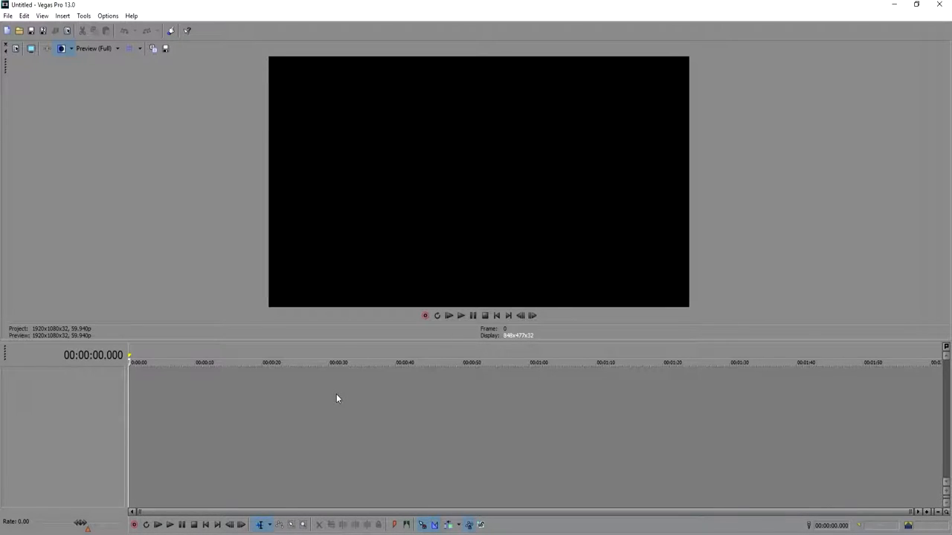
- Import the recorded video clip from the Desktop onto the project timeline via File > Open
left_click(18, 29)
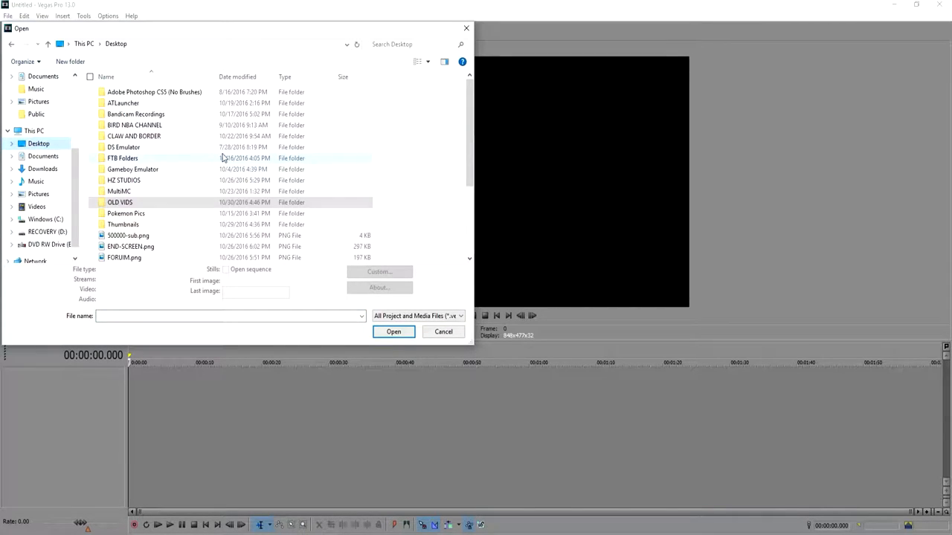
scroll("down", 3)
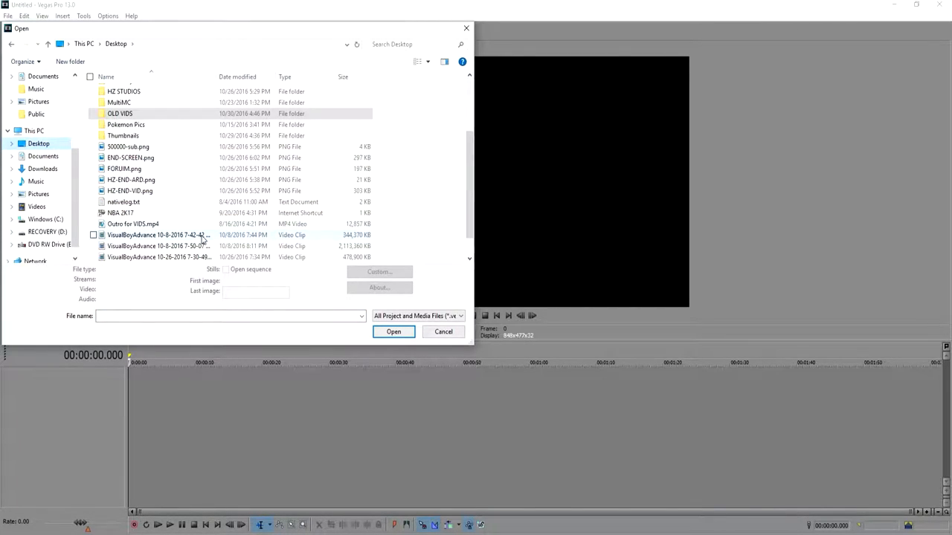
left_click(392, 332)
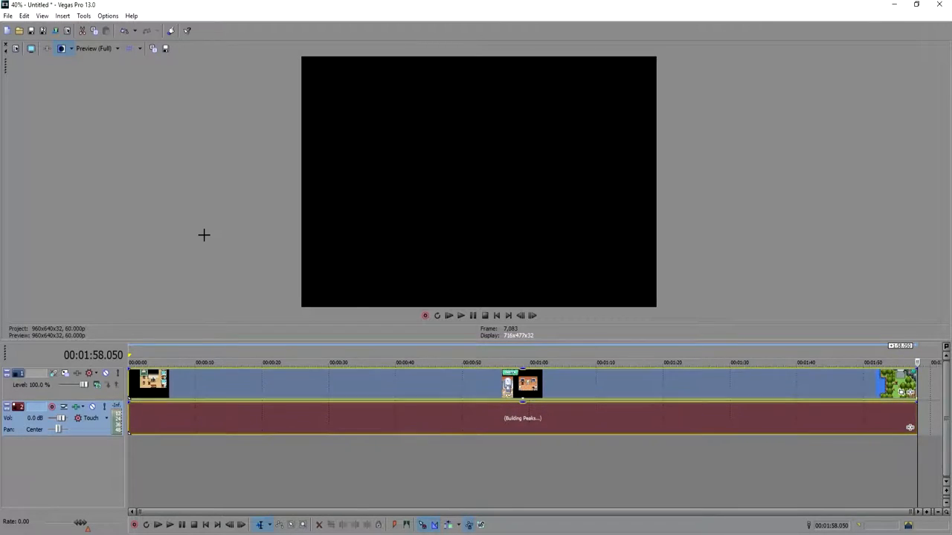
mouse_move(458, 406)
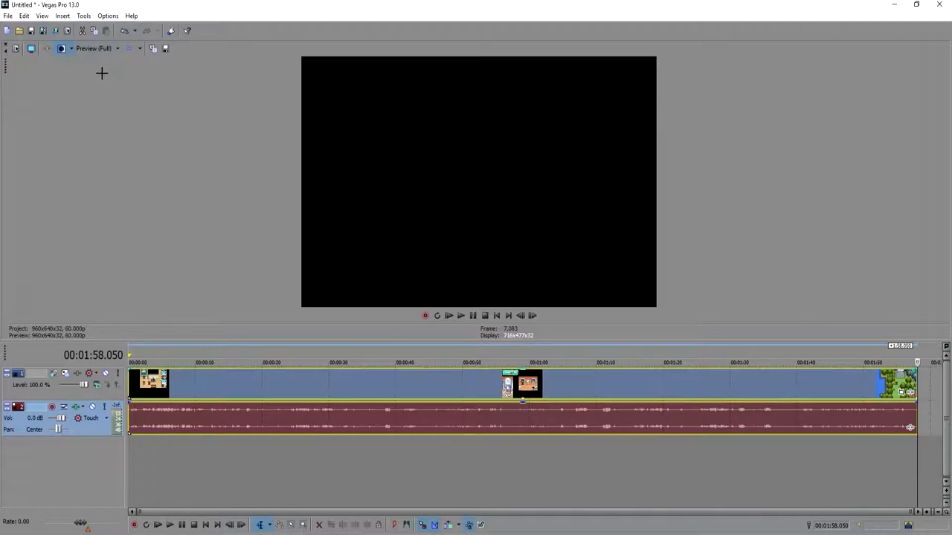
mouse_move(494, 354)
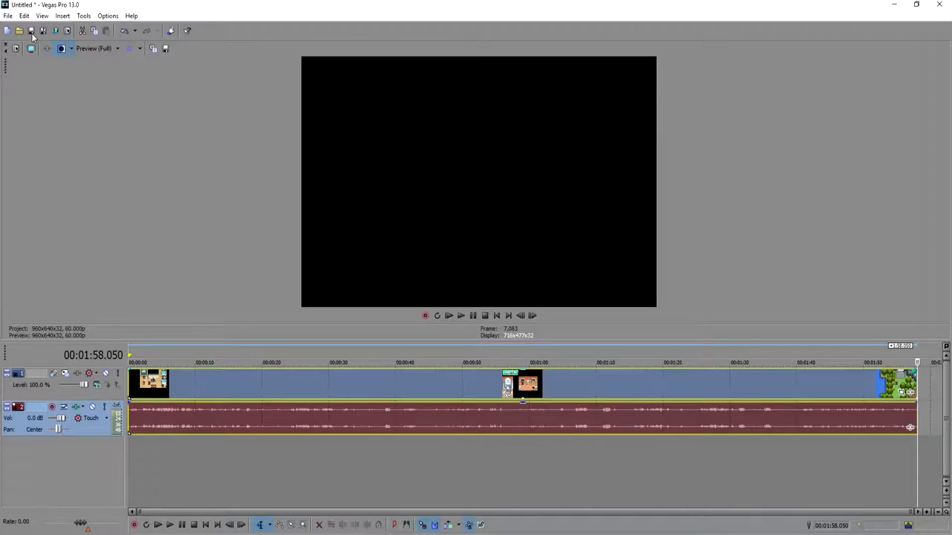
- In Render As, select the Sony AVC/MVC 'YouTube 1080 60 FPS Template' and customize it
left_click(9, 15)
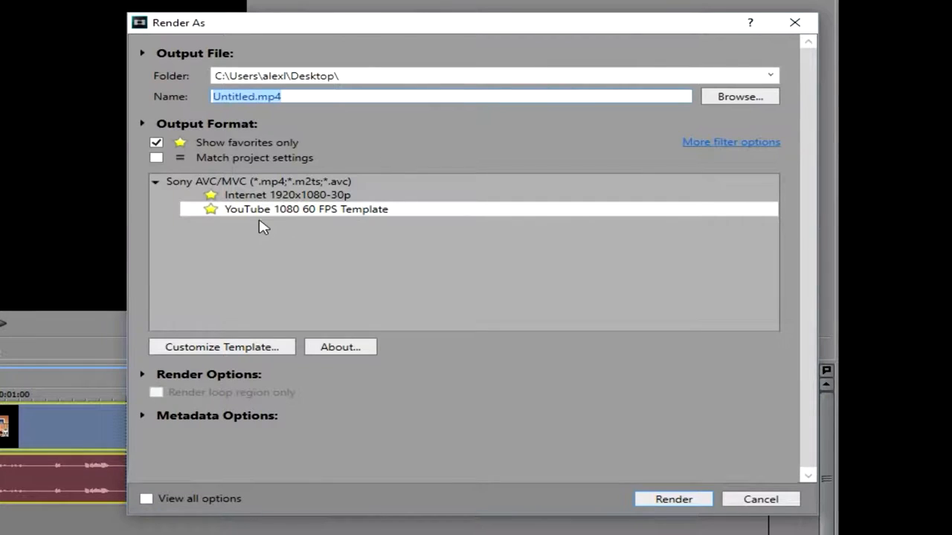
left_click(307, 208)
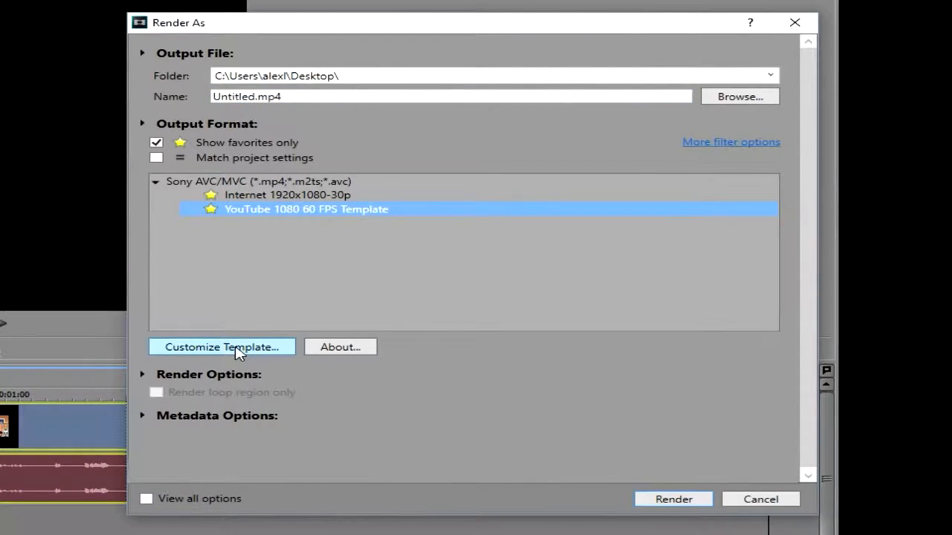
left_click(222, 348)
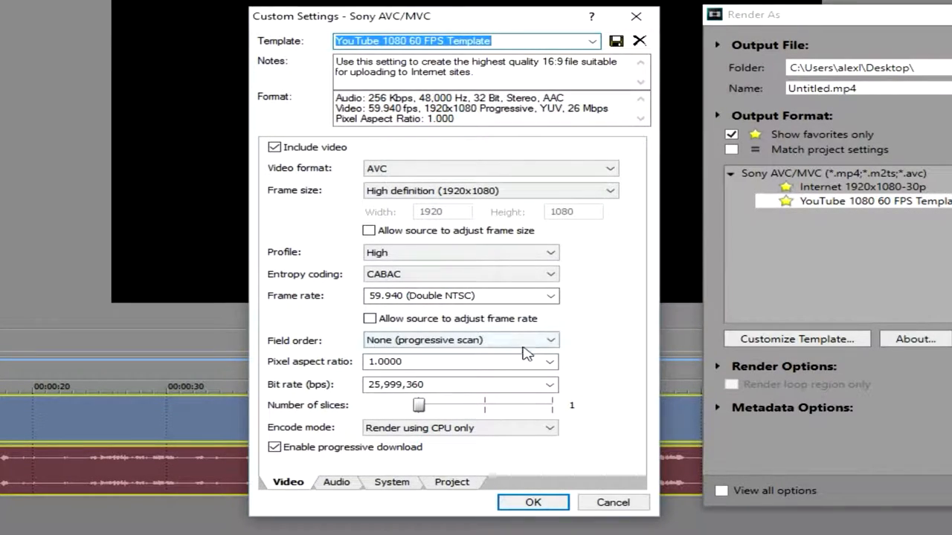
mouse_move(490, 165)
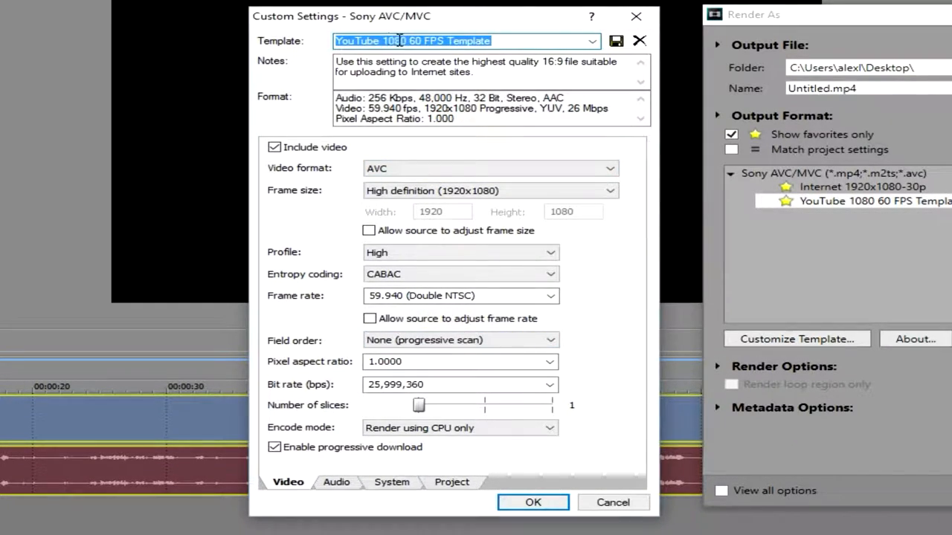
mouse_move(414, 52)
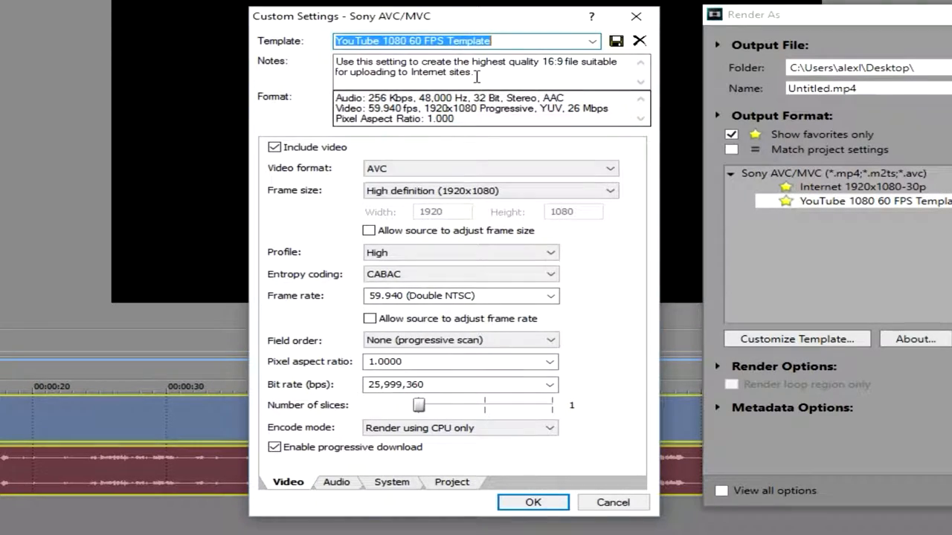
mouse_move(443, 190)
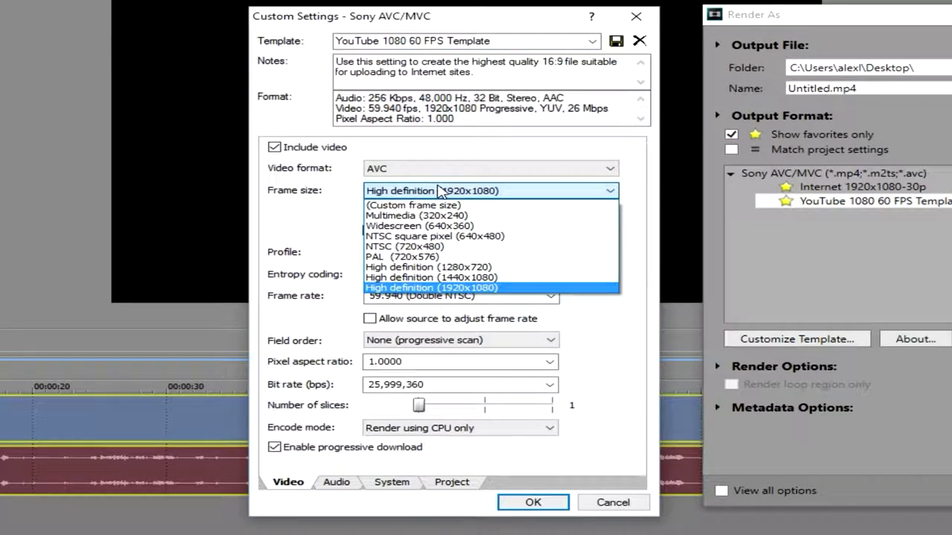
mouse_move(428, 266)
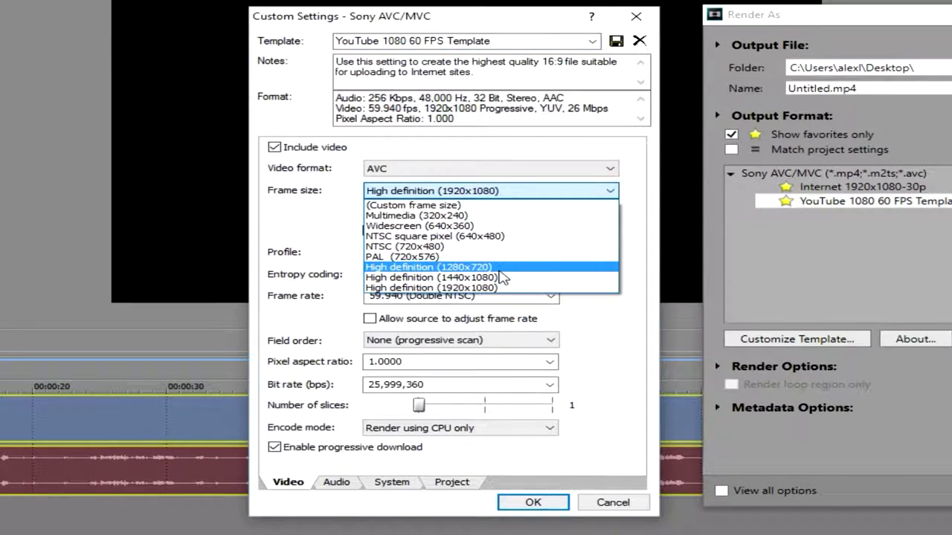
mouse_move(504, 289)
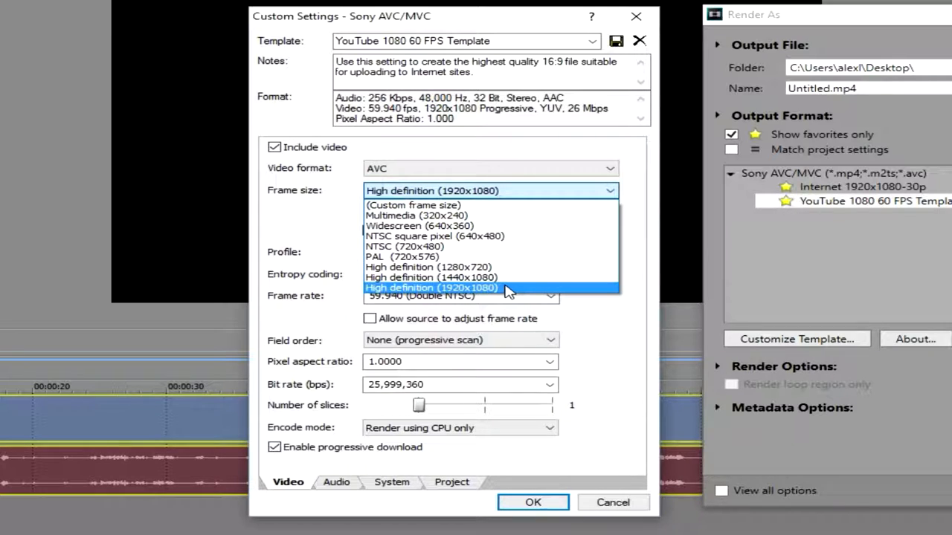
left_click(432, 289)
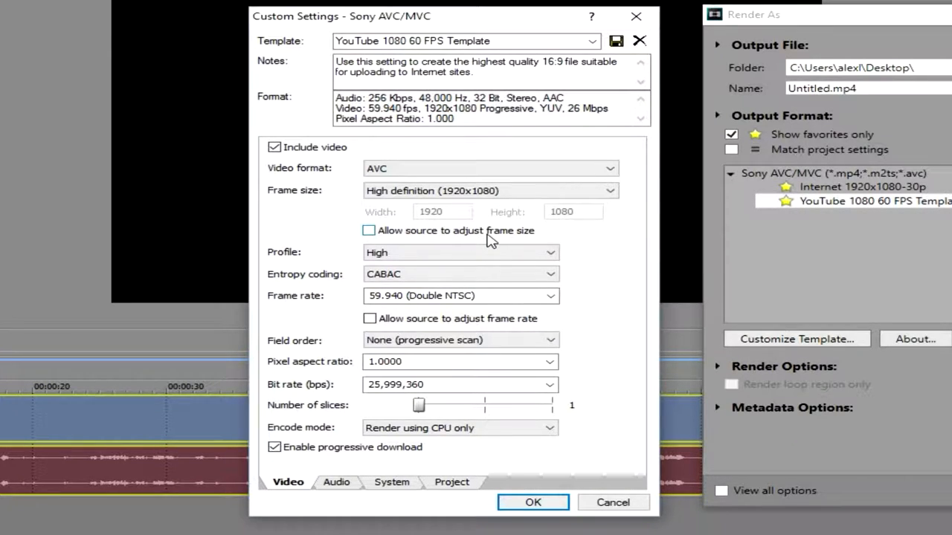
left_click(461, 253)
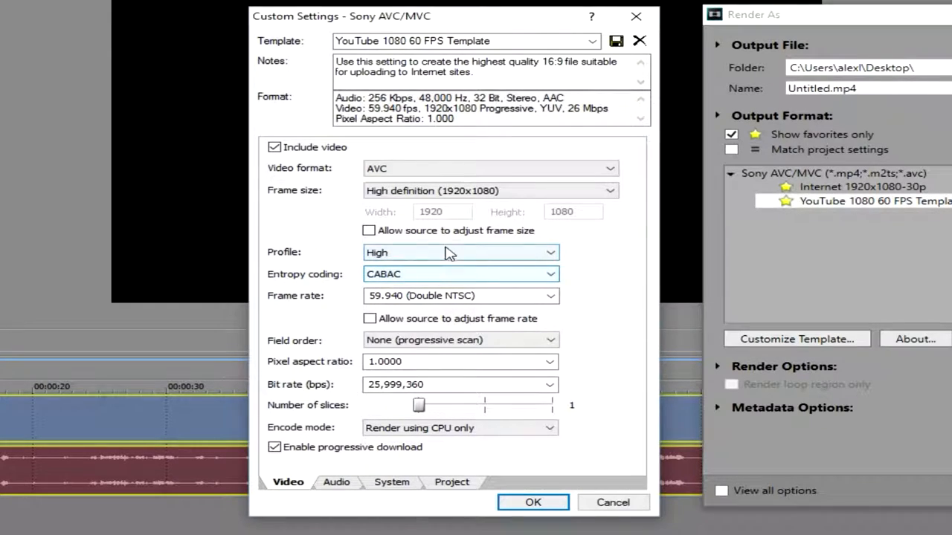
- Review entropy coding and set the template's frame rate to 59.940 (Double NTSC)
left_click(461, 274)
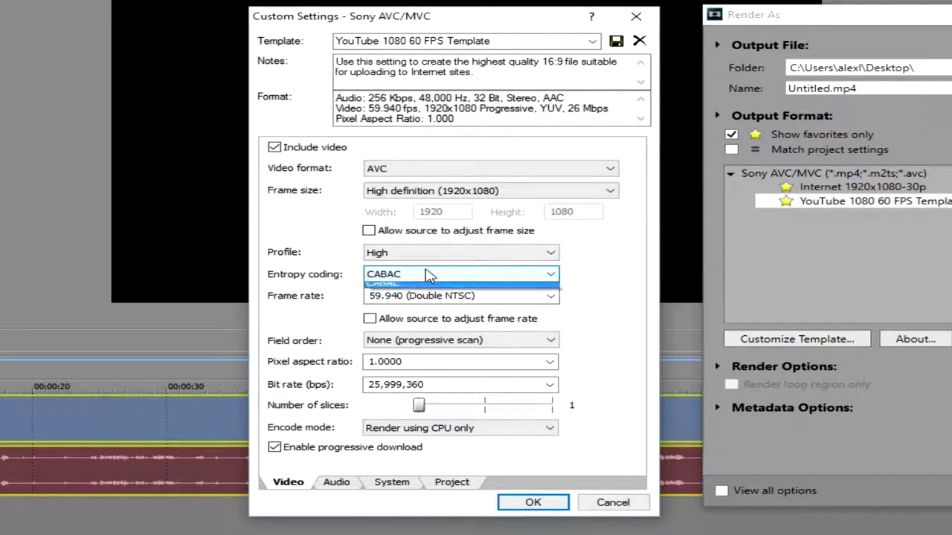
left_click(550, 296)
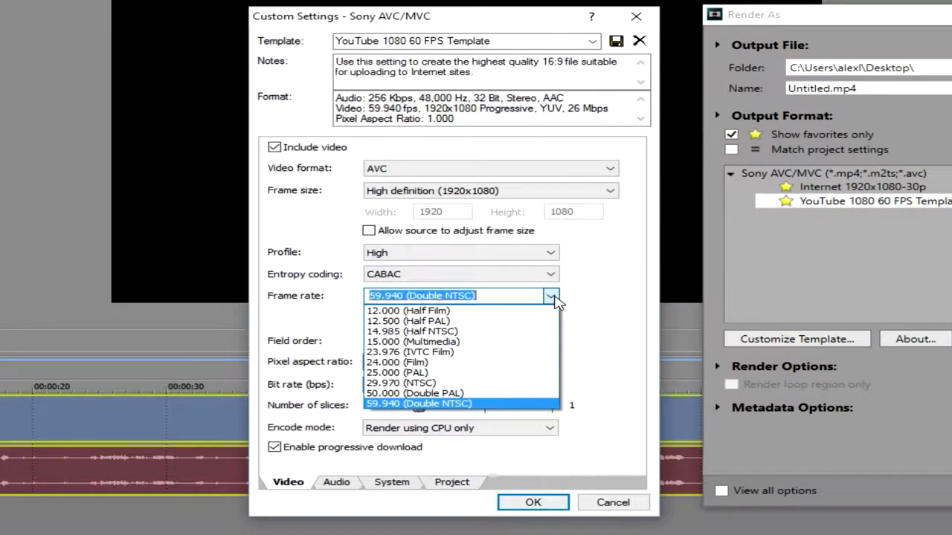
left_click(418, 403)
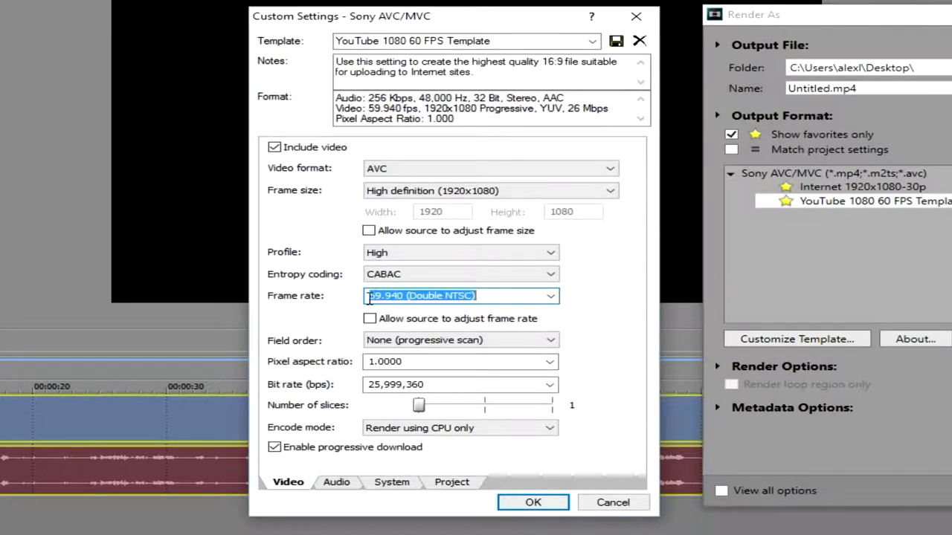
mouse_move(589, 297)
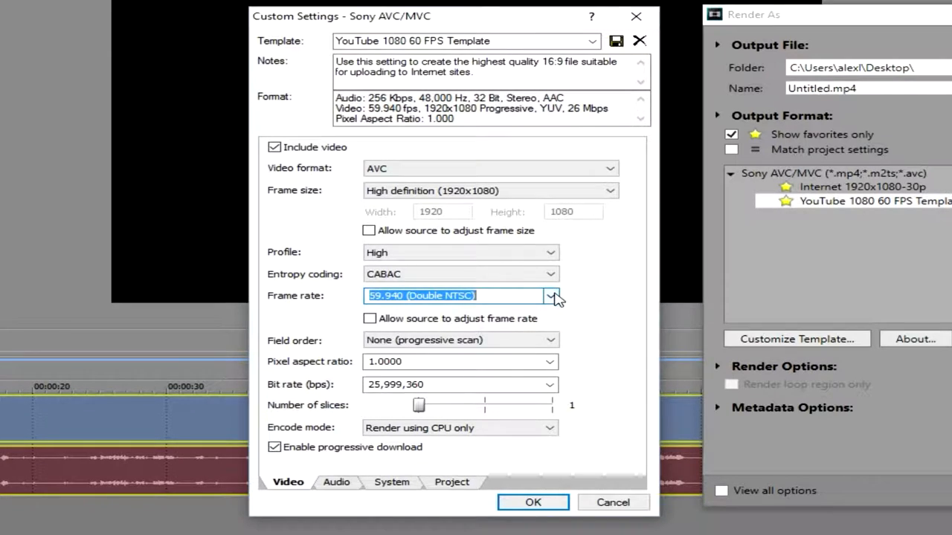
left_click(550, 295)
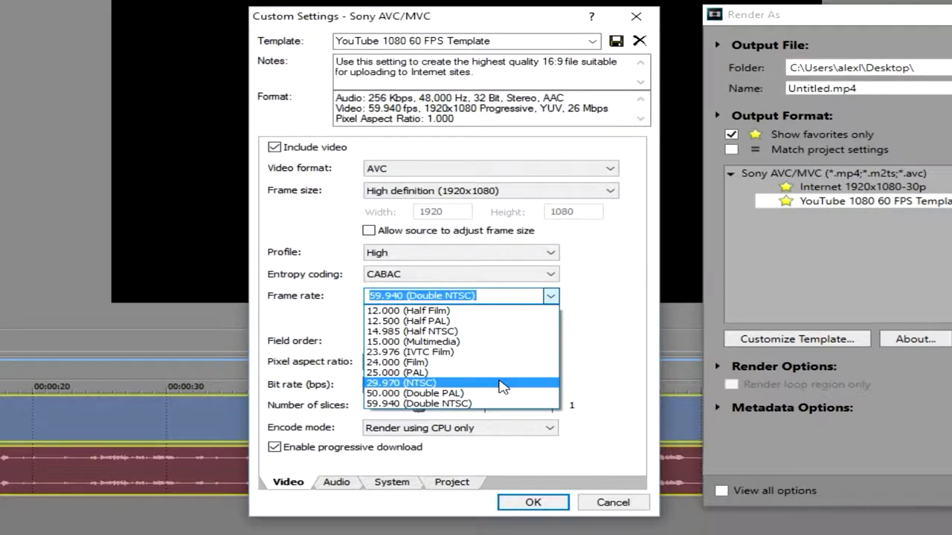
mouse_move(498, 390)
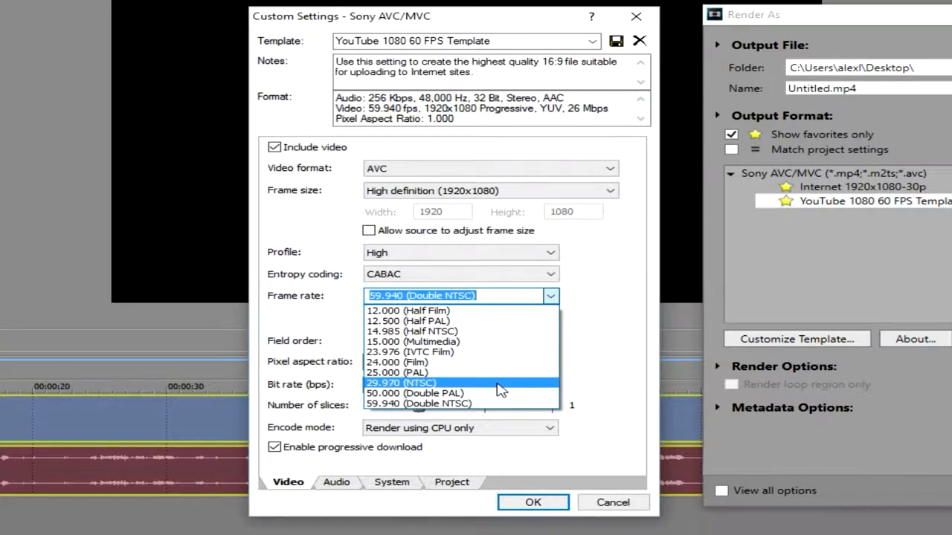
left_click(417, 403)
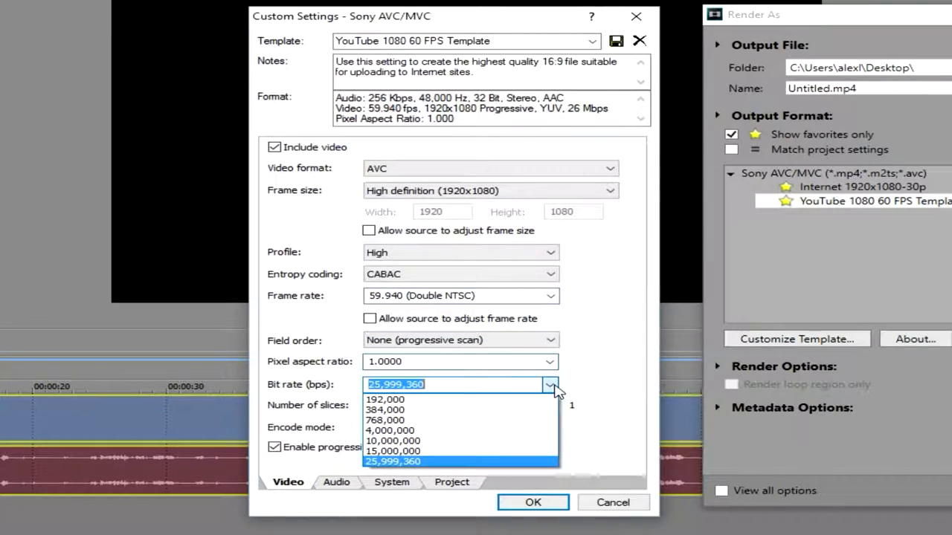
left_click(392, 461)
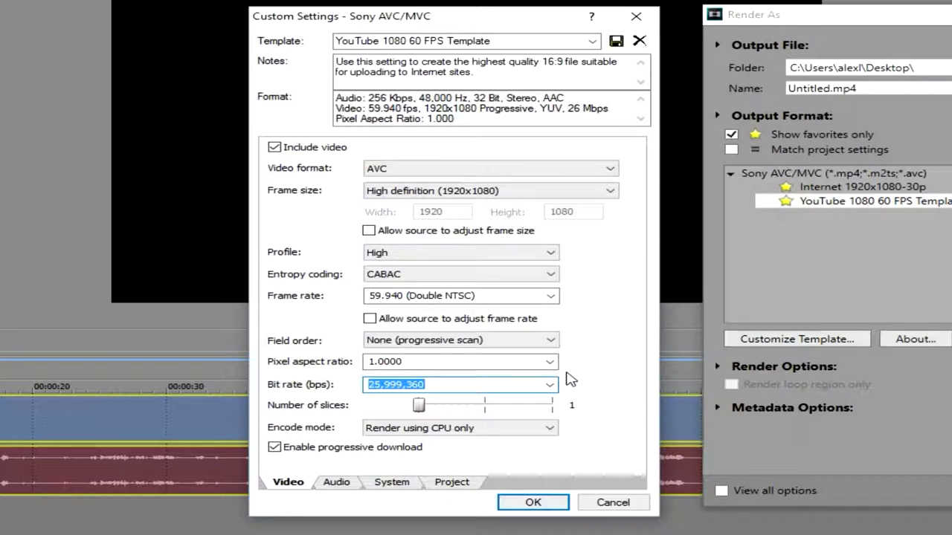
mouse_move(553, 335)
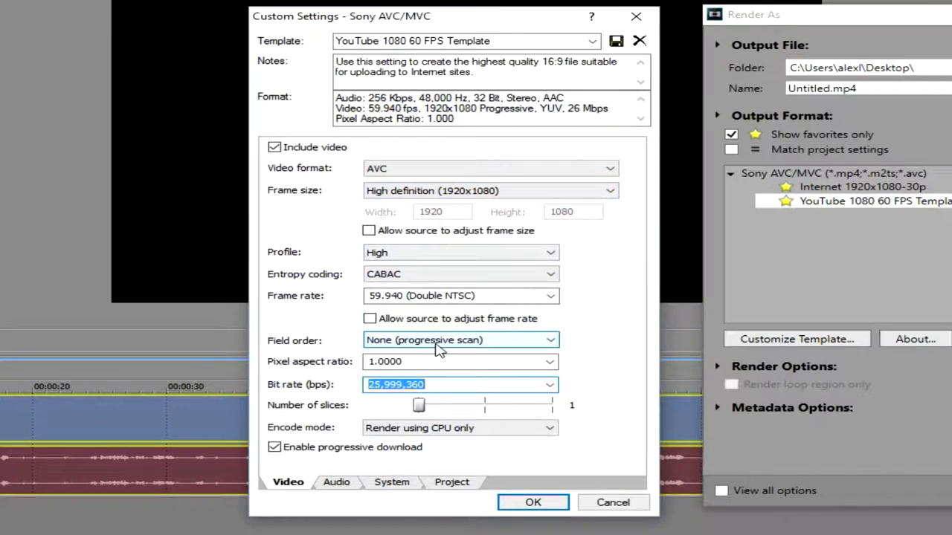
mouse_move(316, 384)
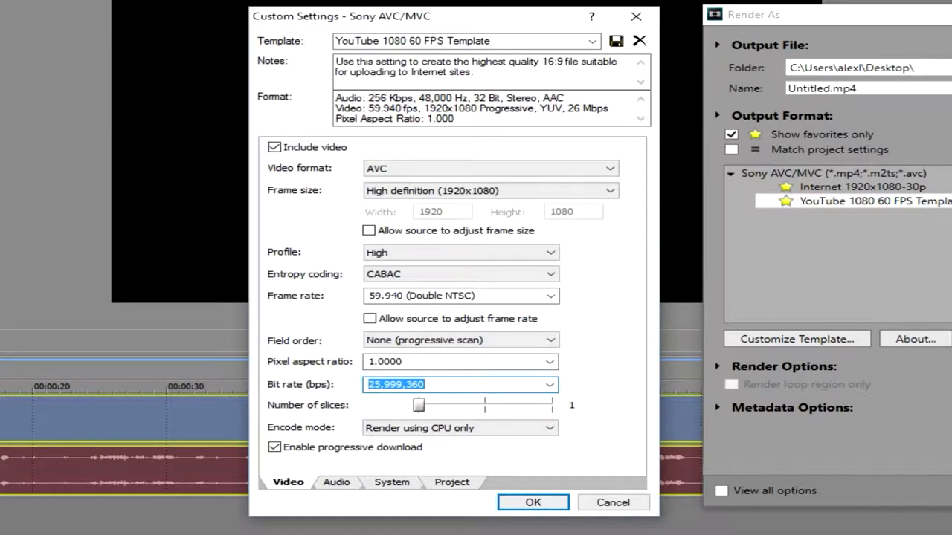
mouse_move(368, 401)
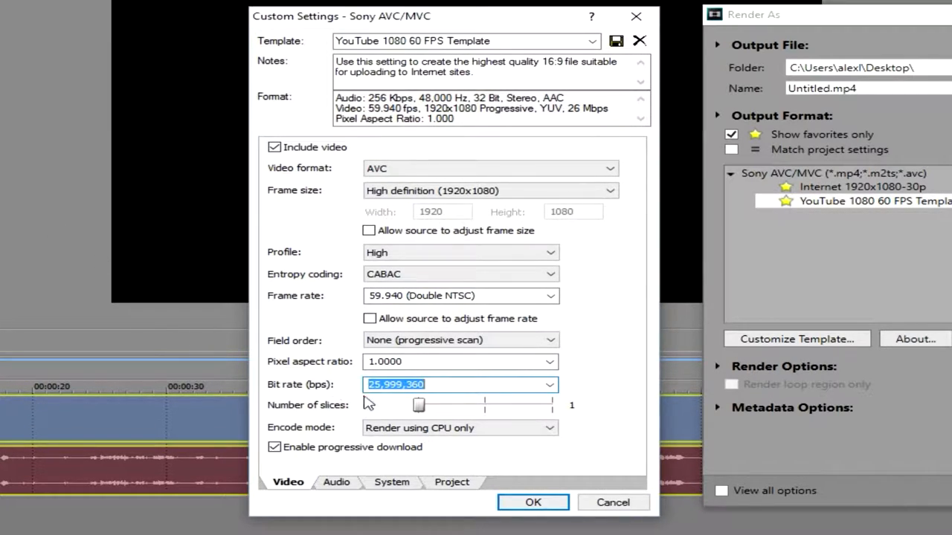
- Keep the encode mode on 'Render using CPU only' and move to the audio settings
left_click(459, 429)
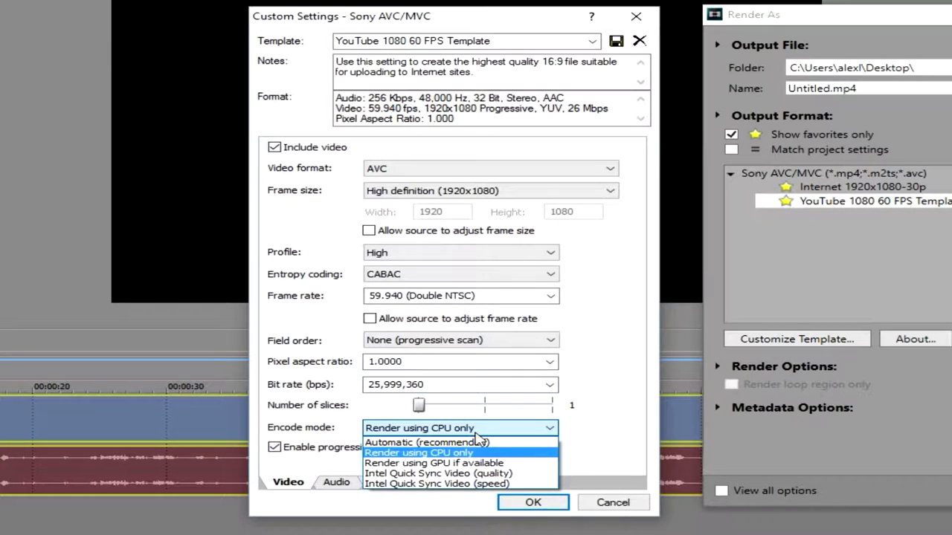
mouse_move(438, 473)
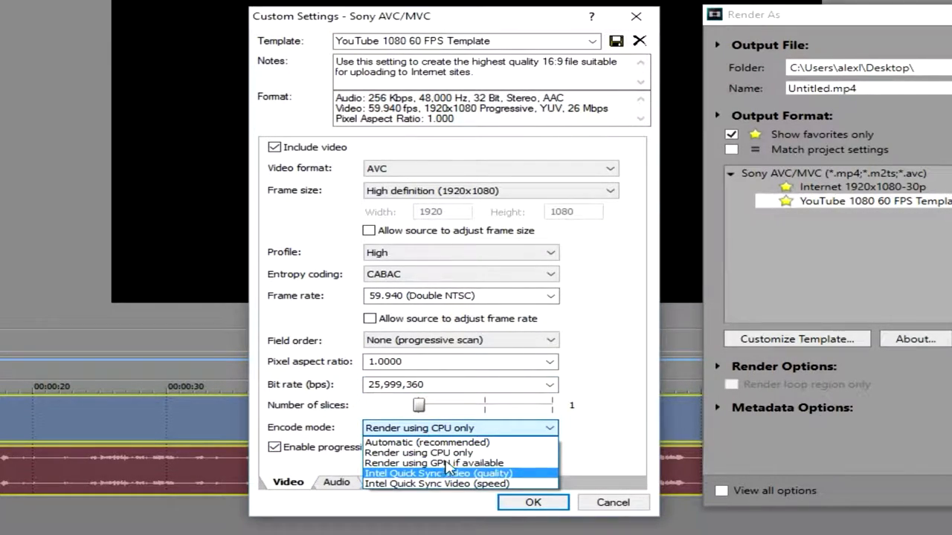
mouse_move(461, 452)
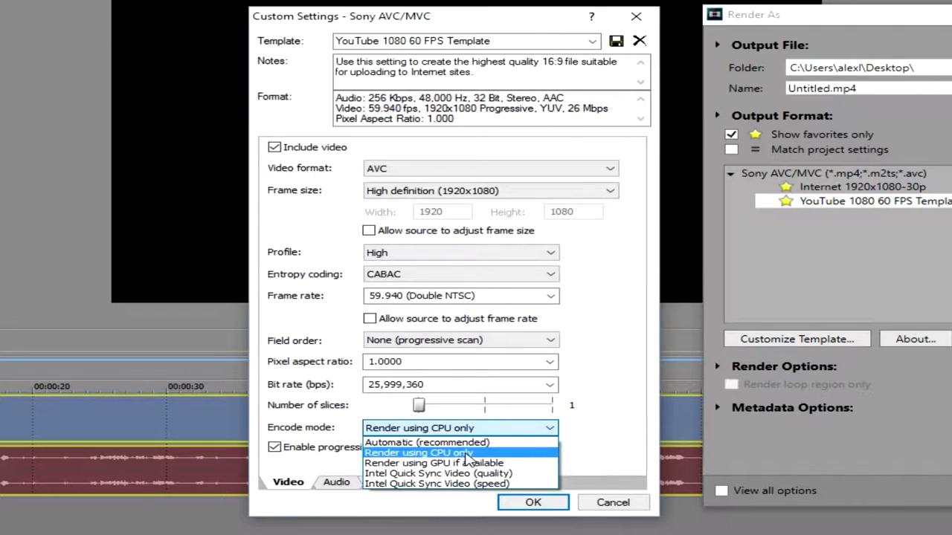
left_click(420, 452)
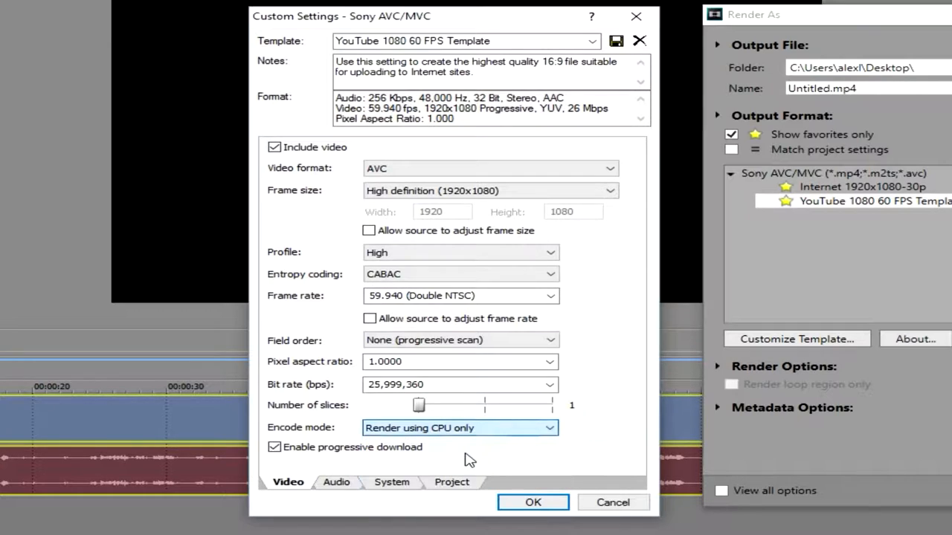
left_click(336, 482)
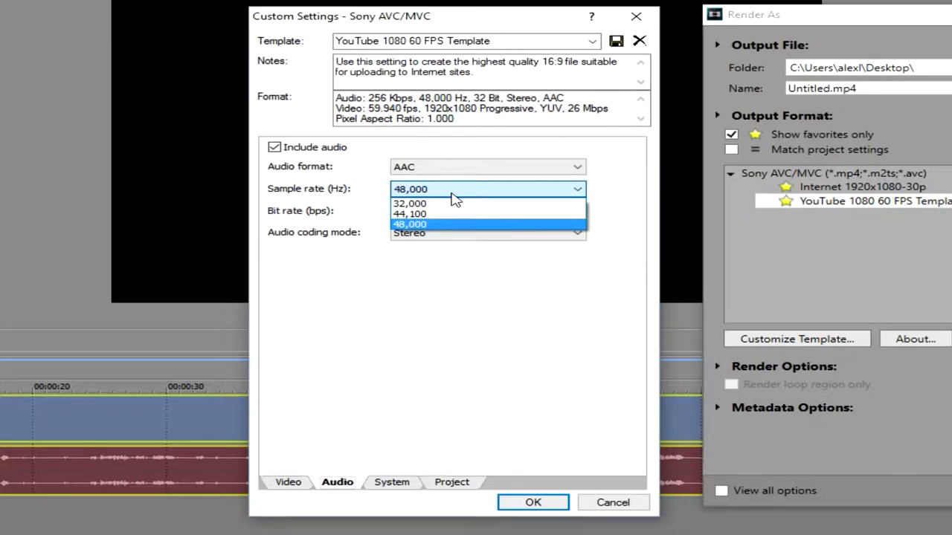
left_click(411, 223)
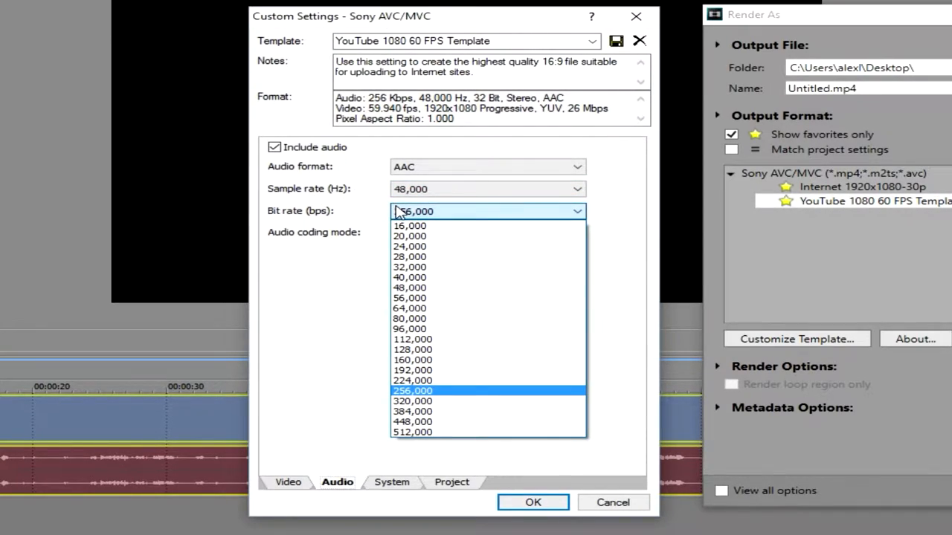
mouse_move(316, 217)
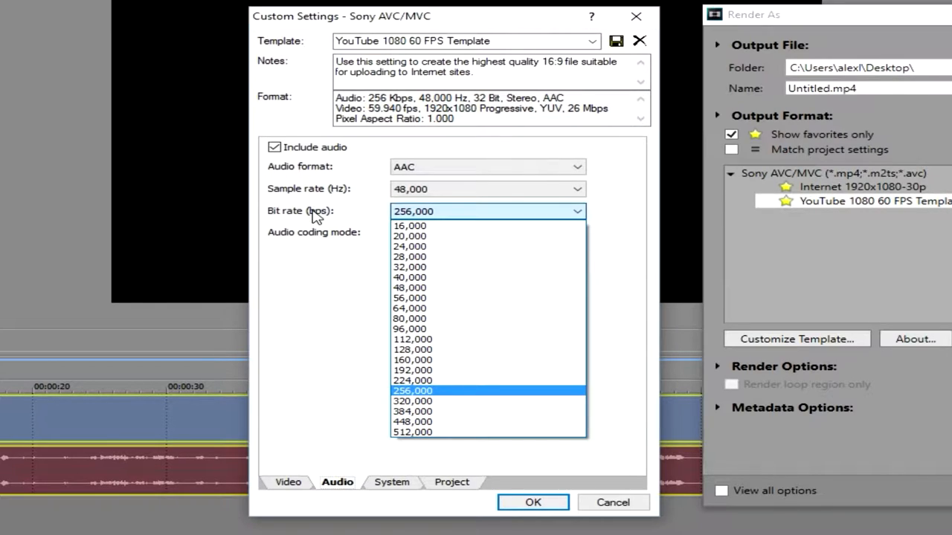
mouse_move(320, 221)
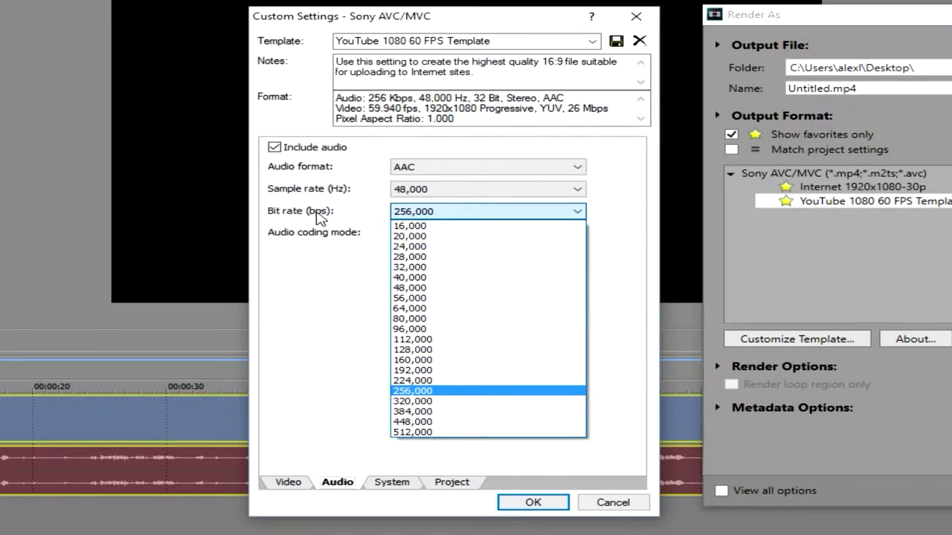
left_click(414, 390)
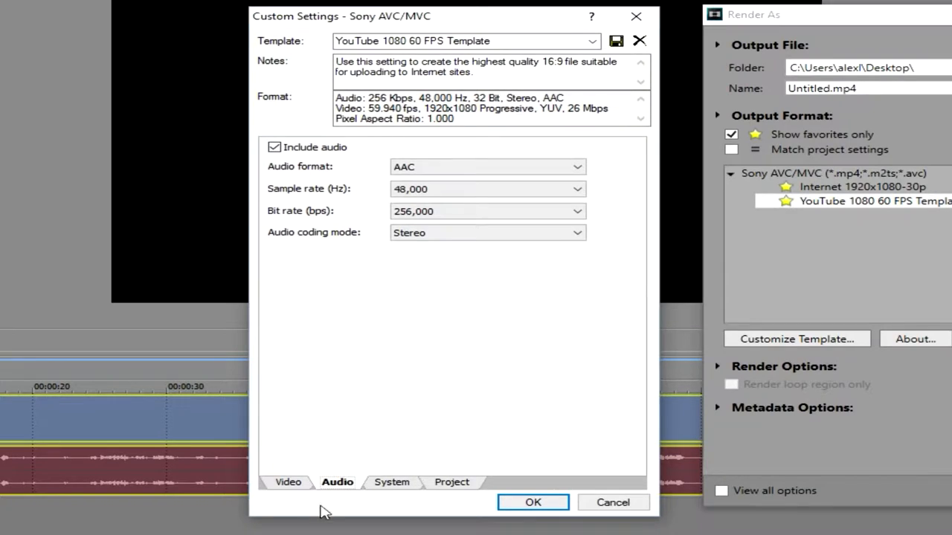
- Return to the template's video settings showing AVC 1920x1080 at 59.940 fps
left_click(289, 482)
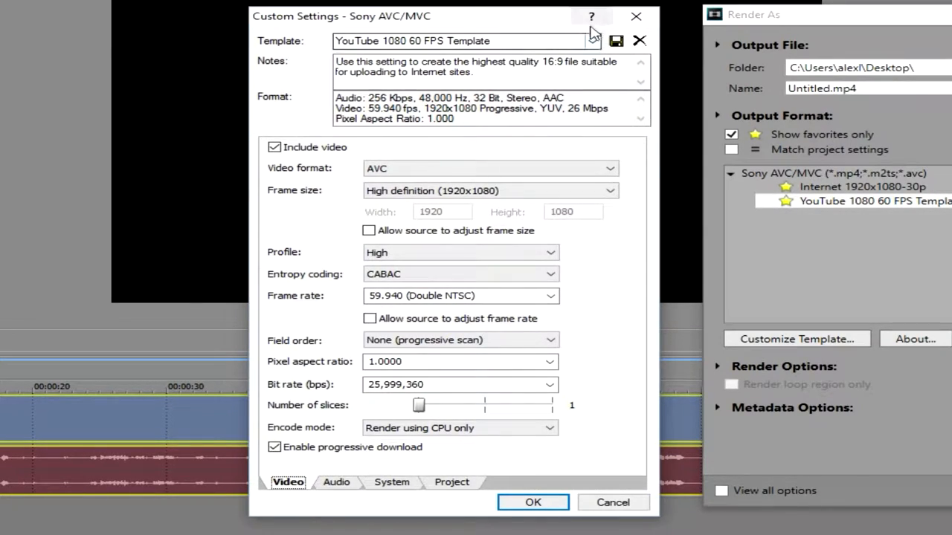
mouse_move(616, 42)
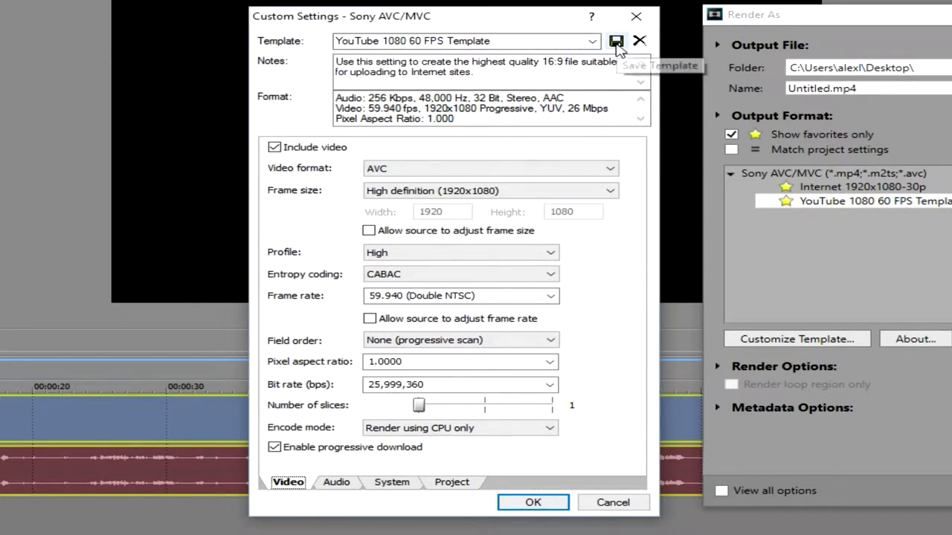
mouse_move(785, 211)
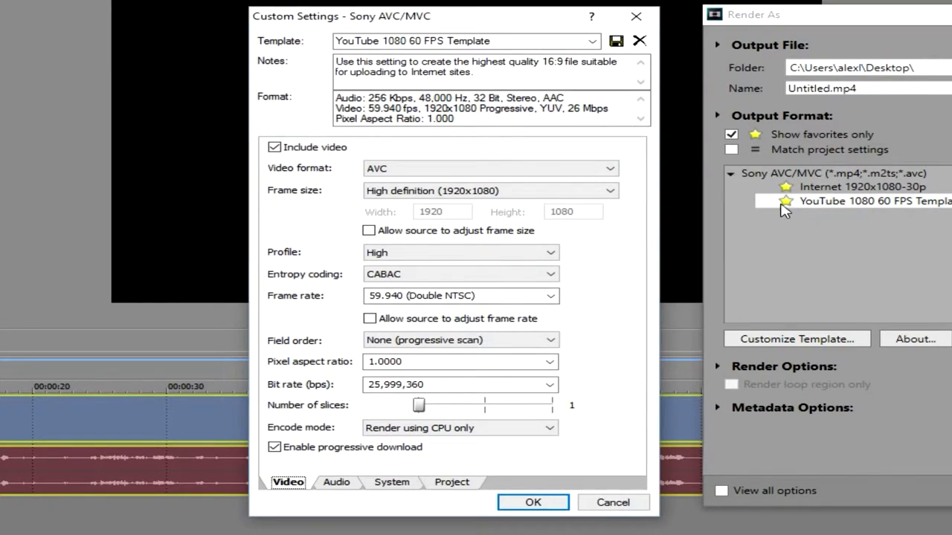
mouse_move(825, 178)
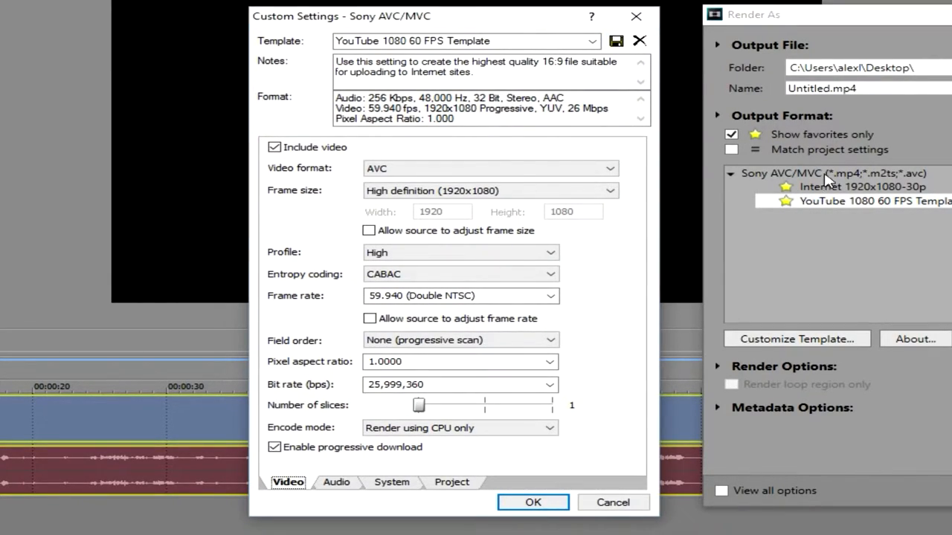
mouse_move(851, 208)
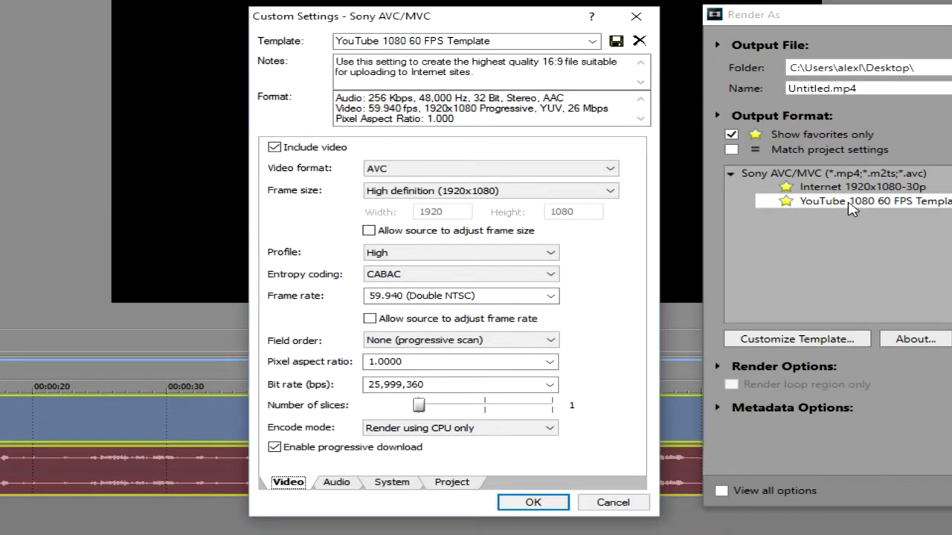
mouse_move(661, 52)
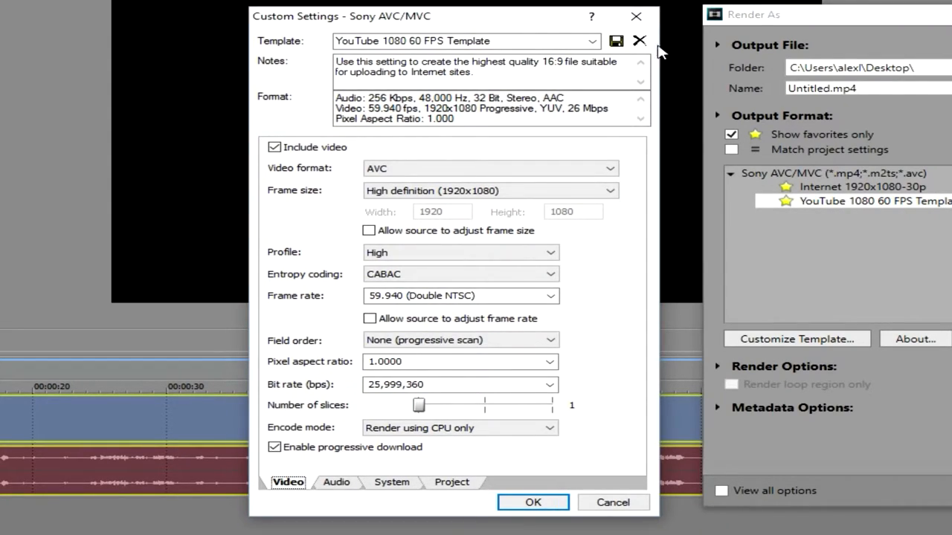